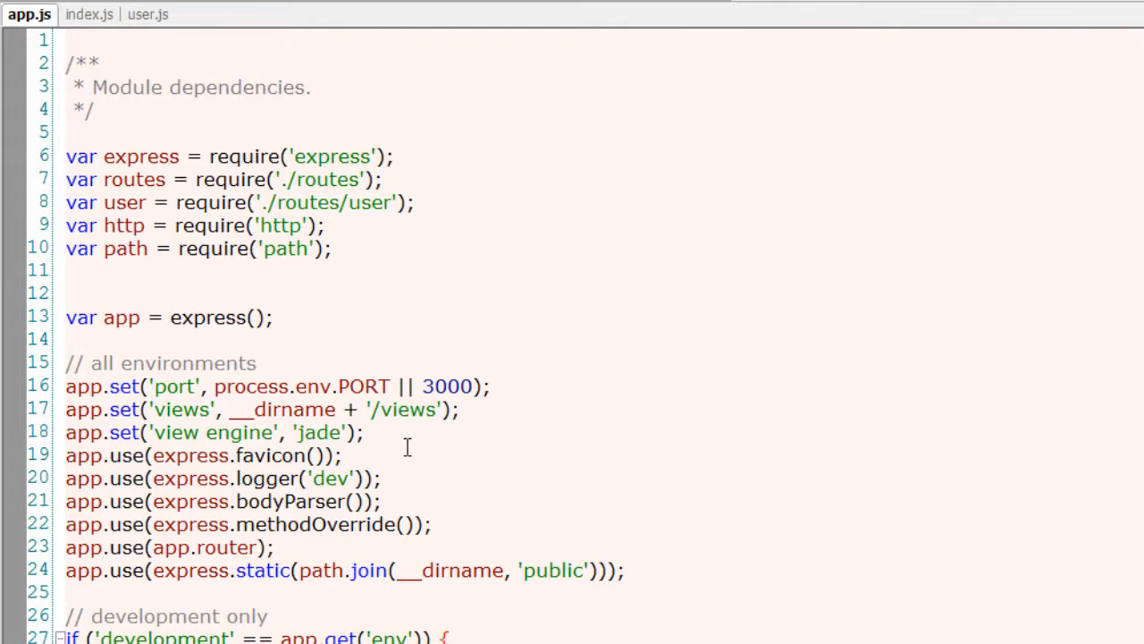
# Step: Try new environment and views-path values, restoring 'development' and 'views', then select jade
pyautogui.moveTo(66, 386); pyautogui.dragTo(363, 432)
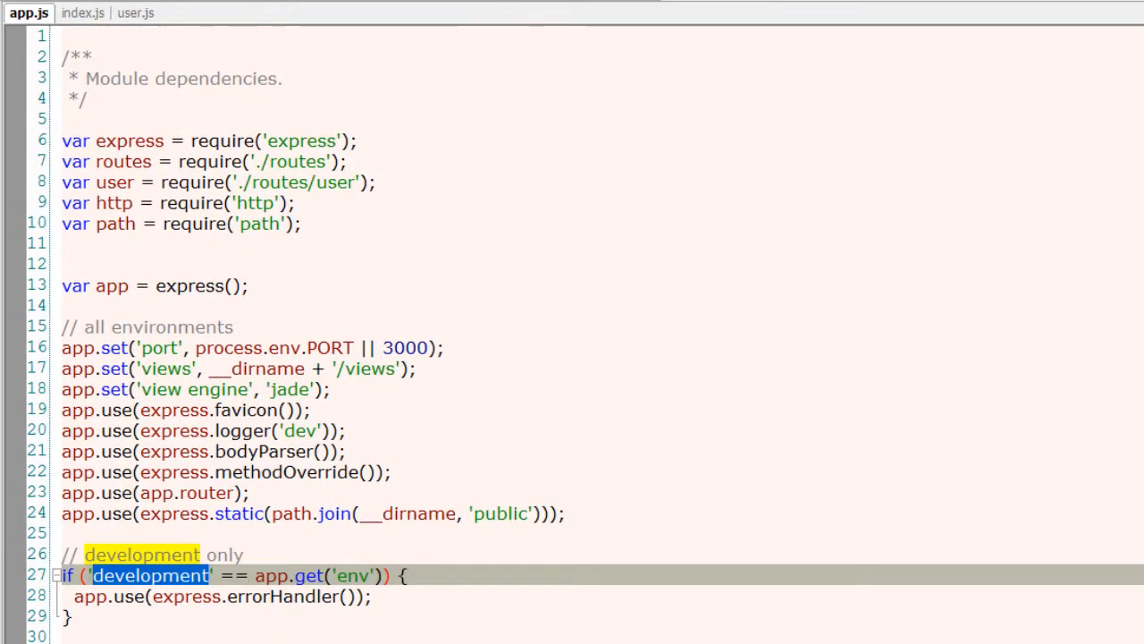
pyautogui.write('producti')
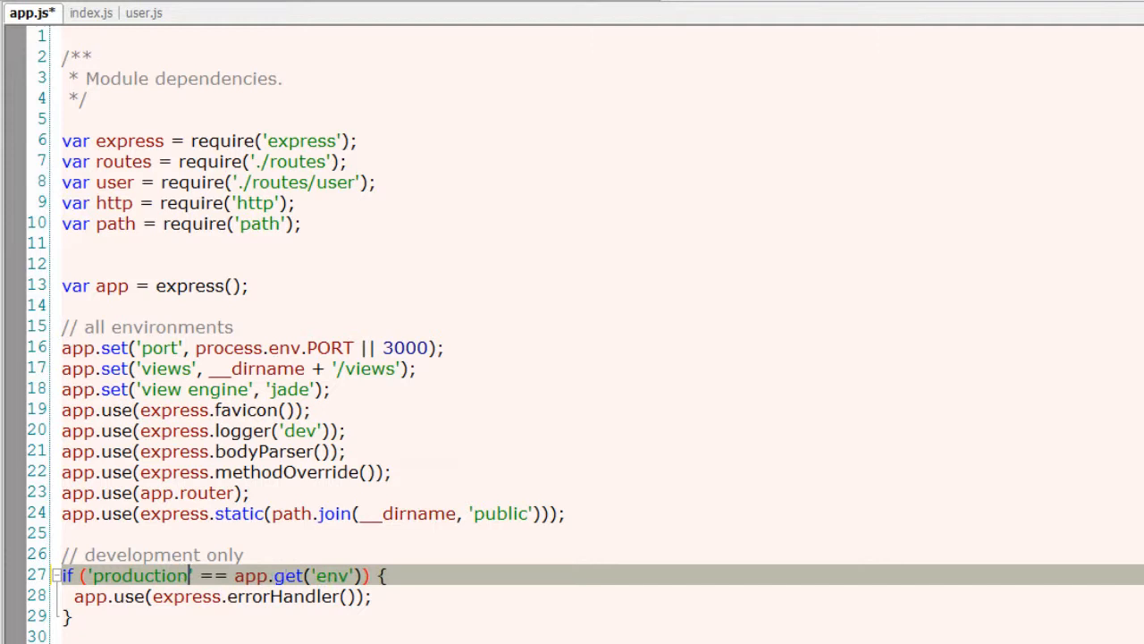
pyautogui.write('development')
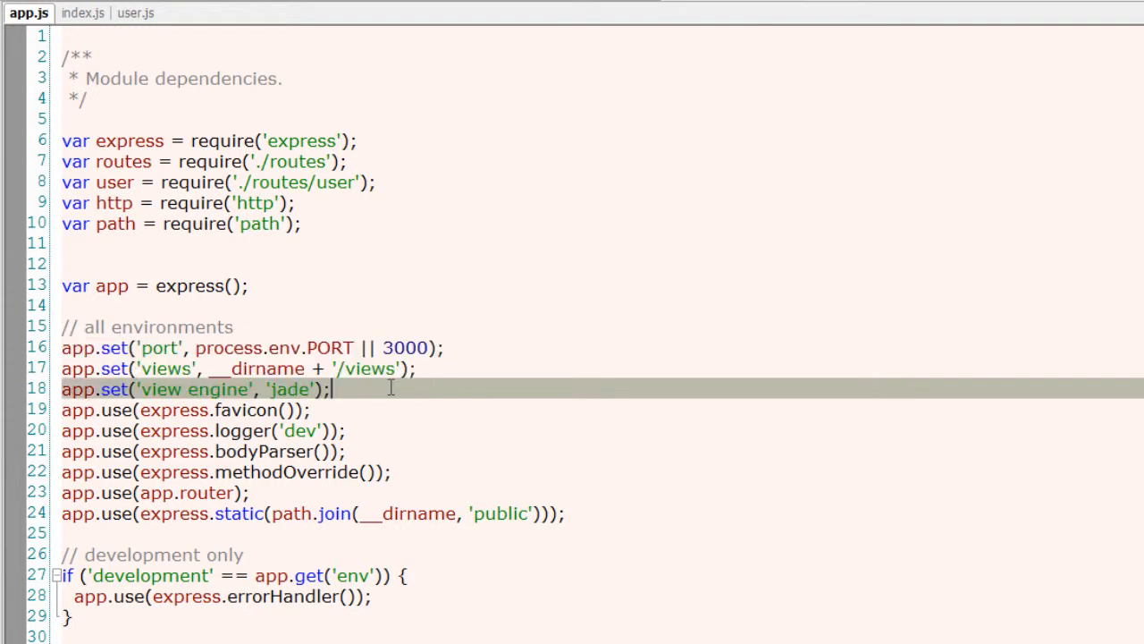
pyautogui.doubleClick(330, 348)
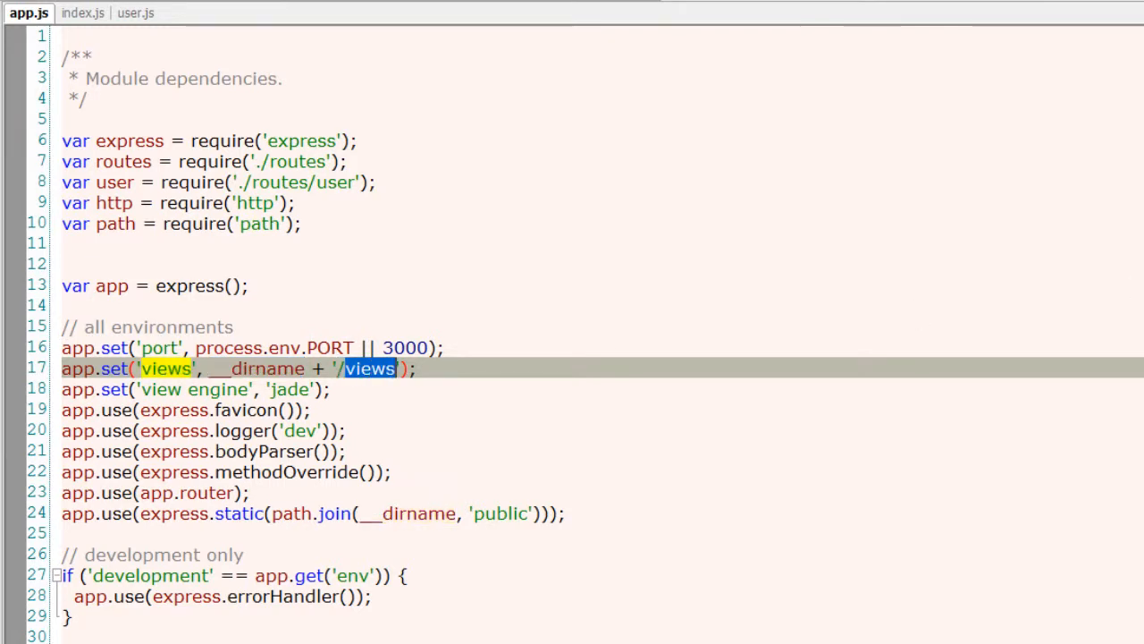
pyautogui.write('static')
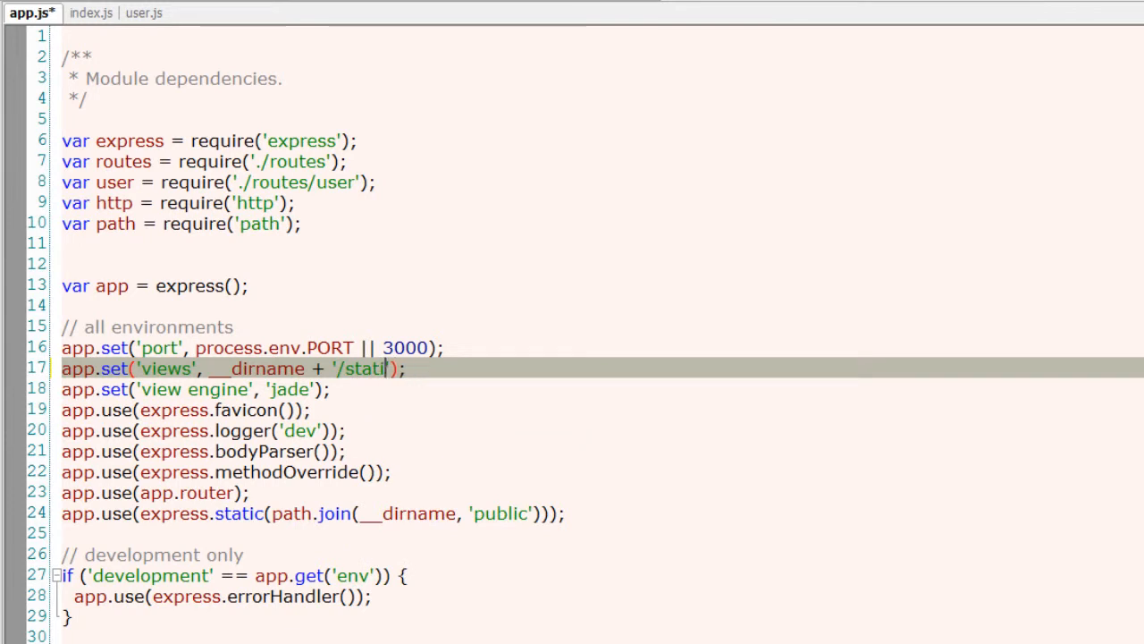
pyautogui.write('views')
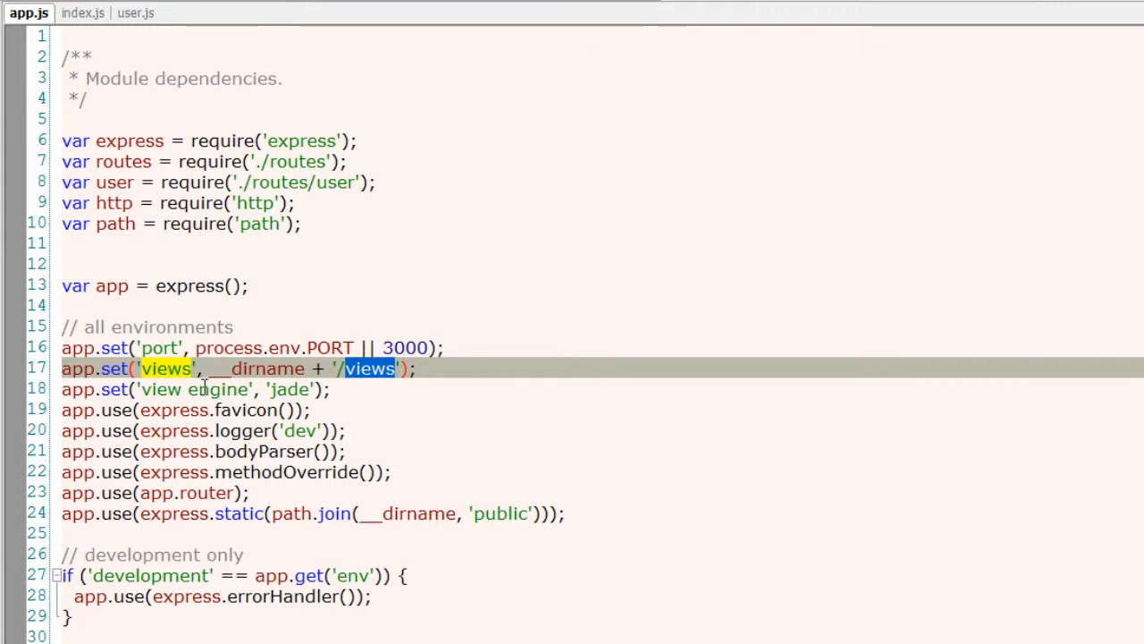
pyautogui.doubleClick(288, 389)
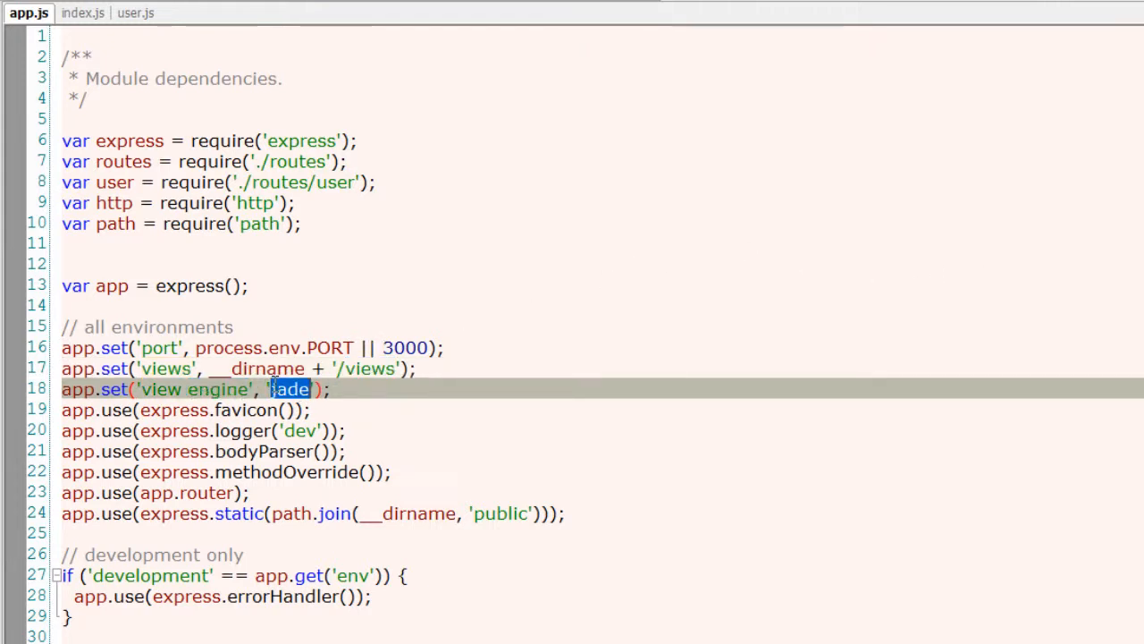
pyautogui.scroll(-3)
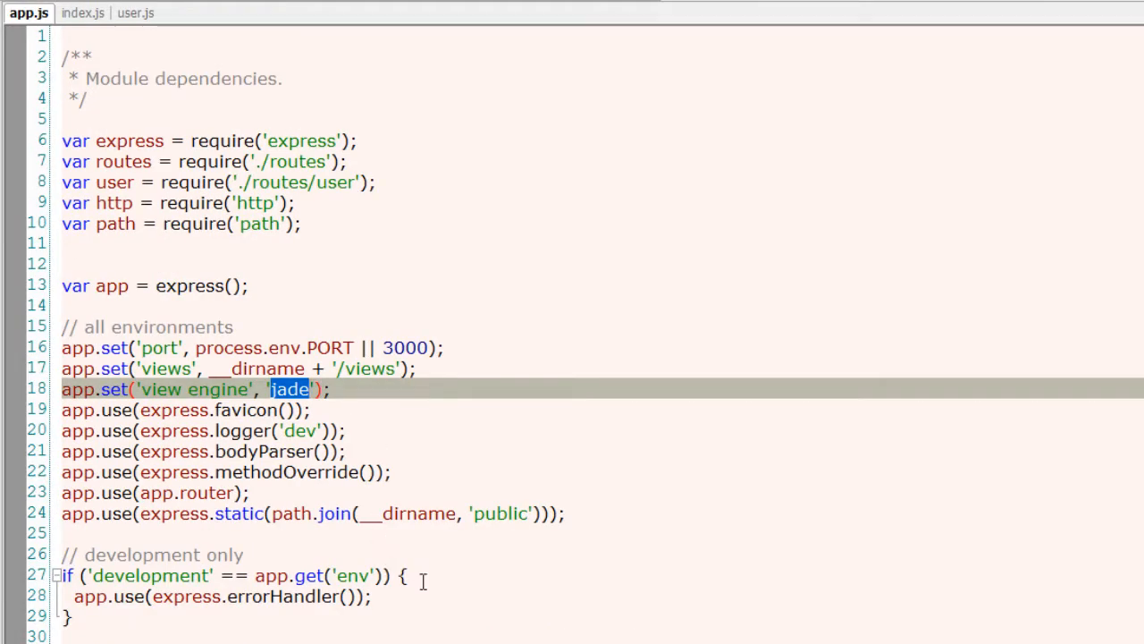
# Step: Add app.set('view cache', true); after the view engine line, then app.enable();
pyautogui.click(413, 389)
pyautogui.write('app')
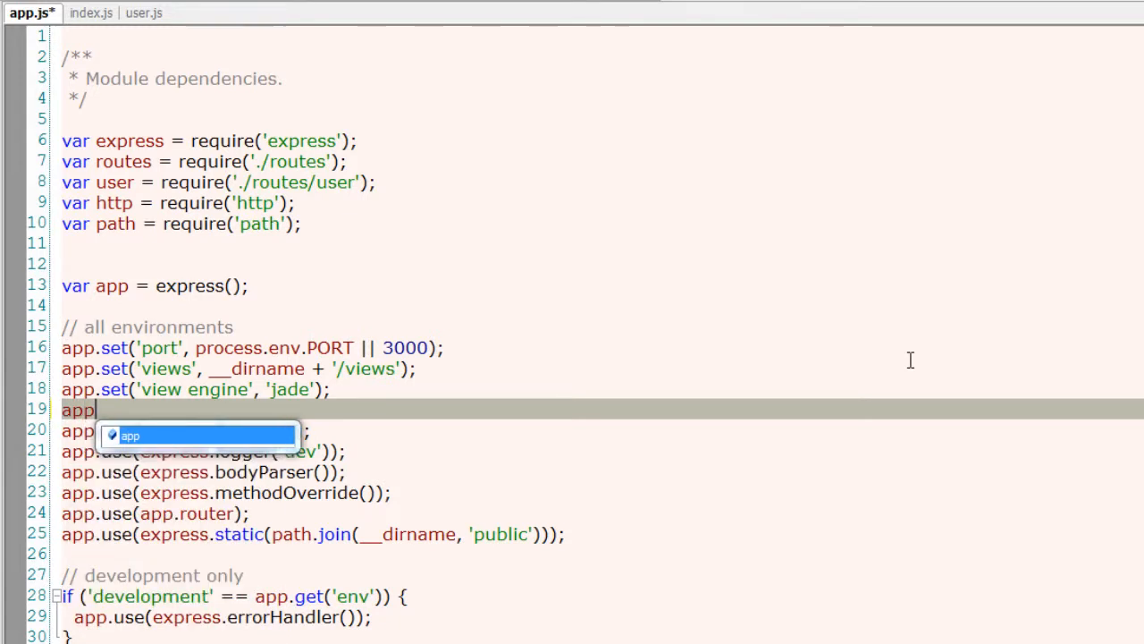
pyautogui.write(".set('view ');")
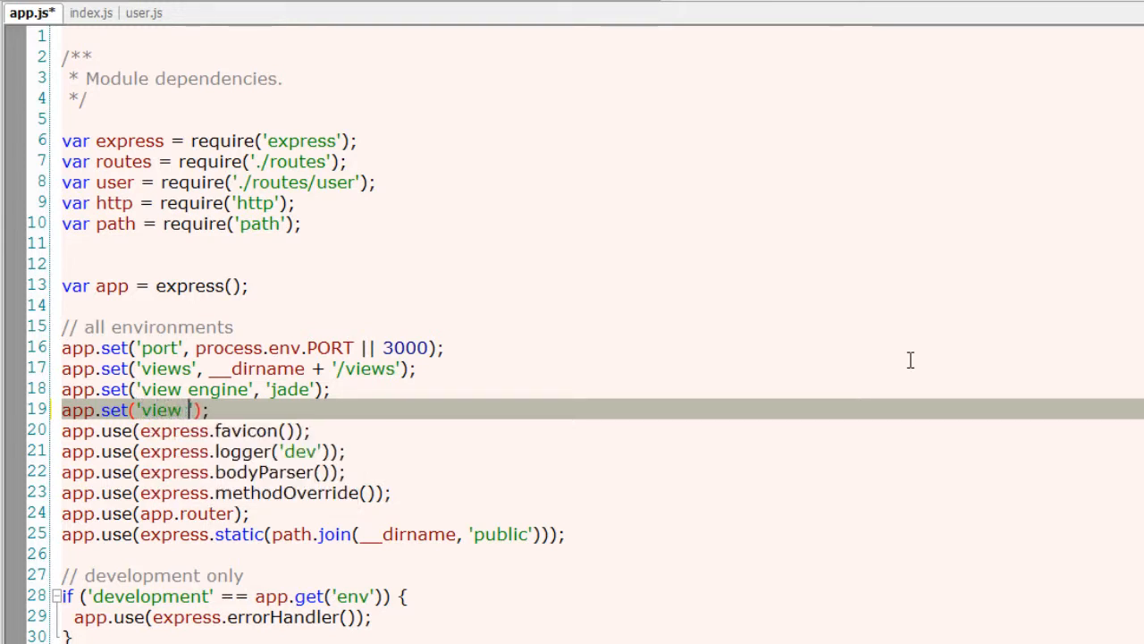
pyautogui.write('cache')
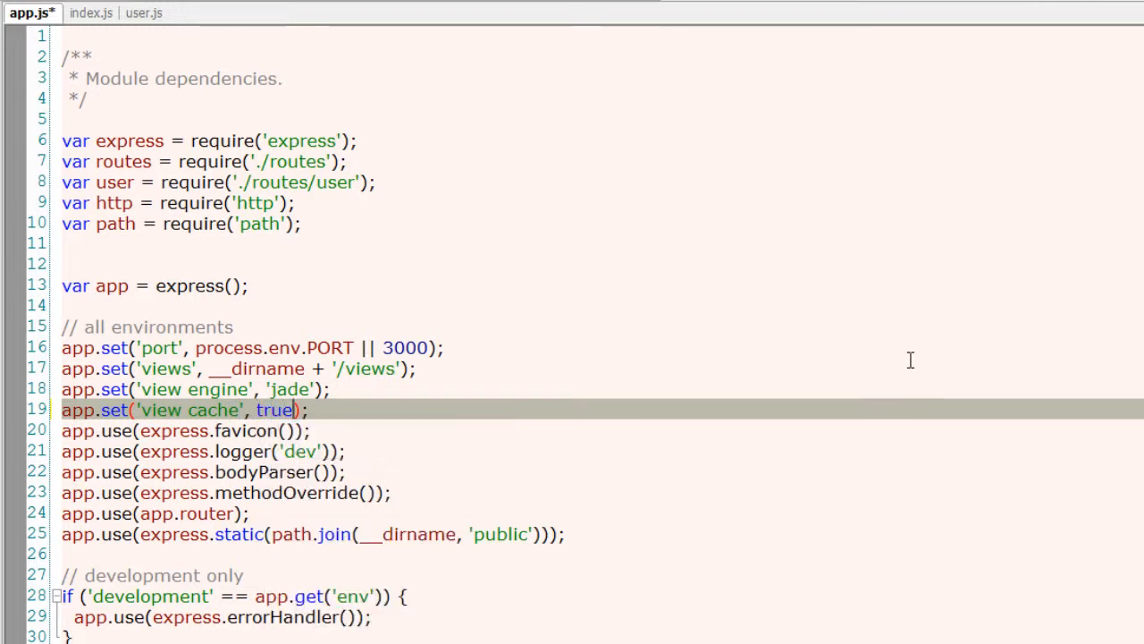
pyautogui.write('app.')
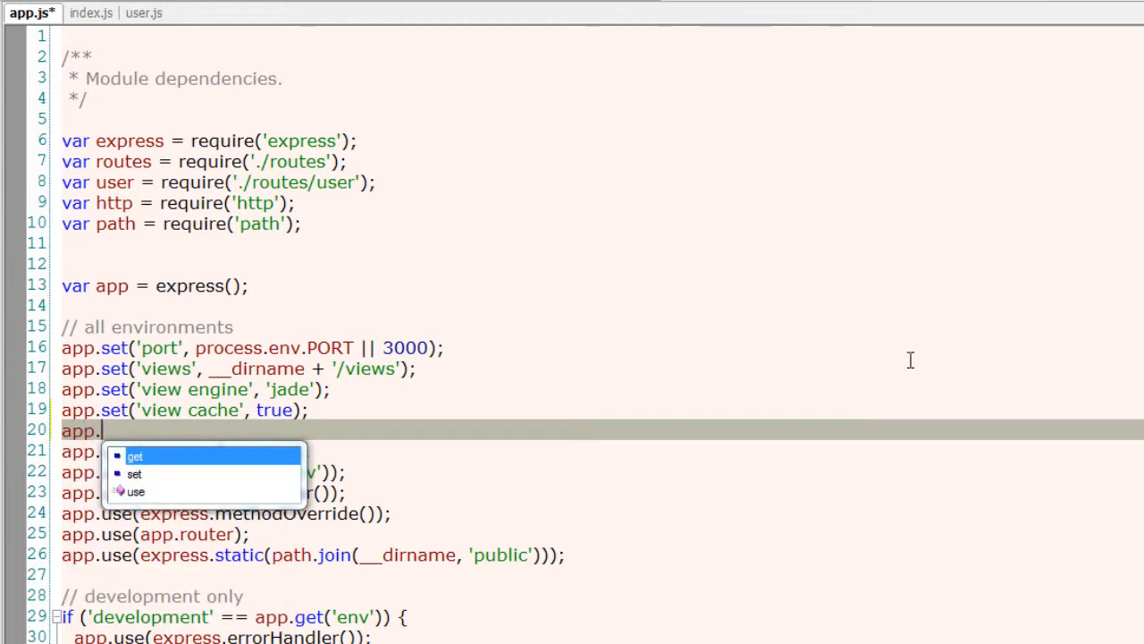
pyautogui.write('enable')
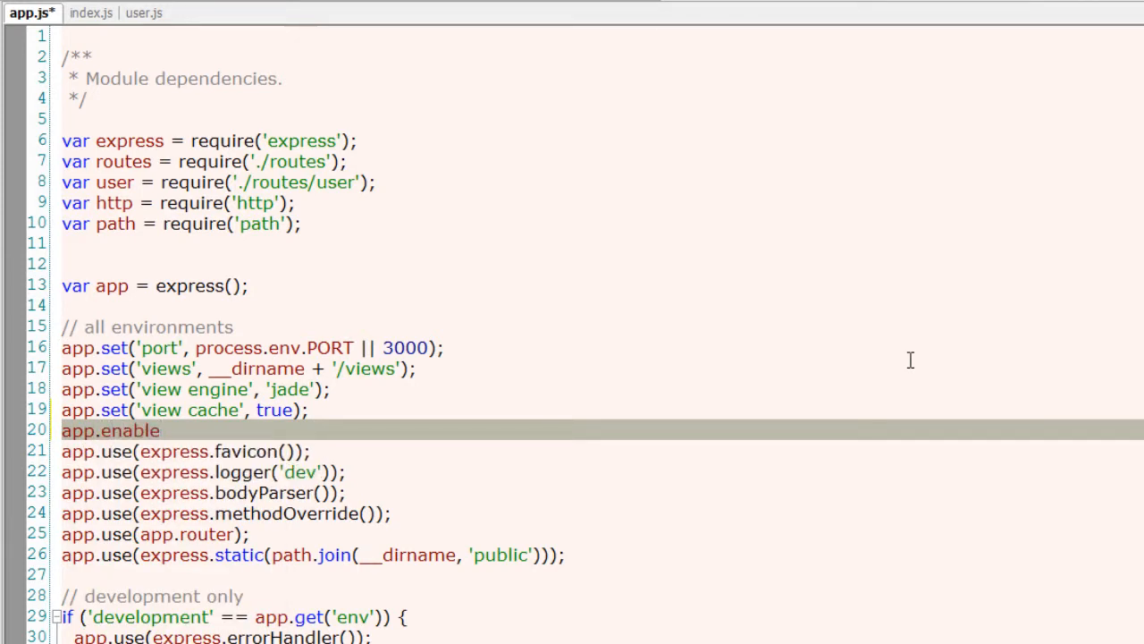
pyautogui.write('();')
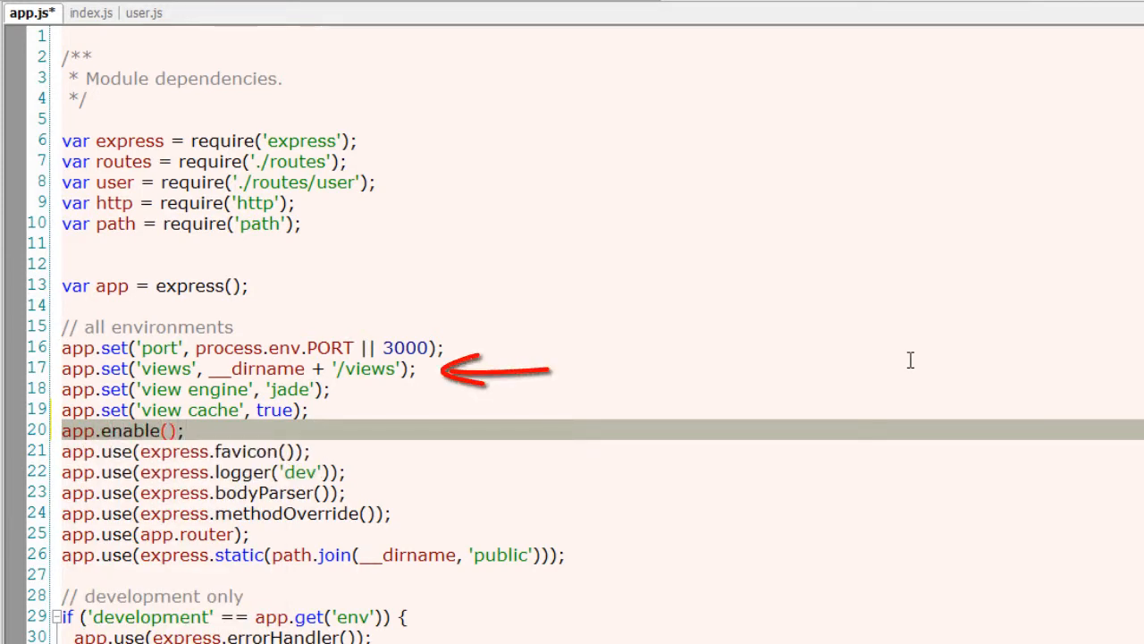
# Step: Edit the 'view cache' text while clearing the global view cache lines
pyautogui.write("'view c")
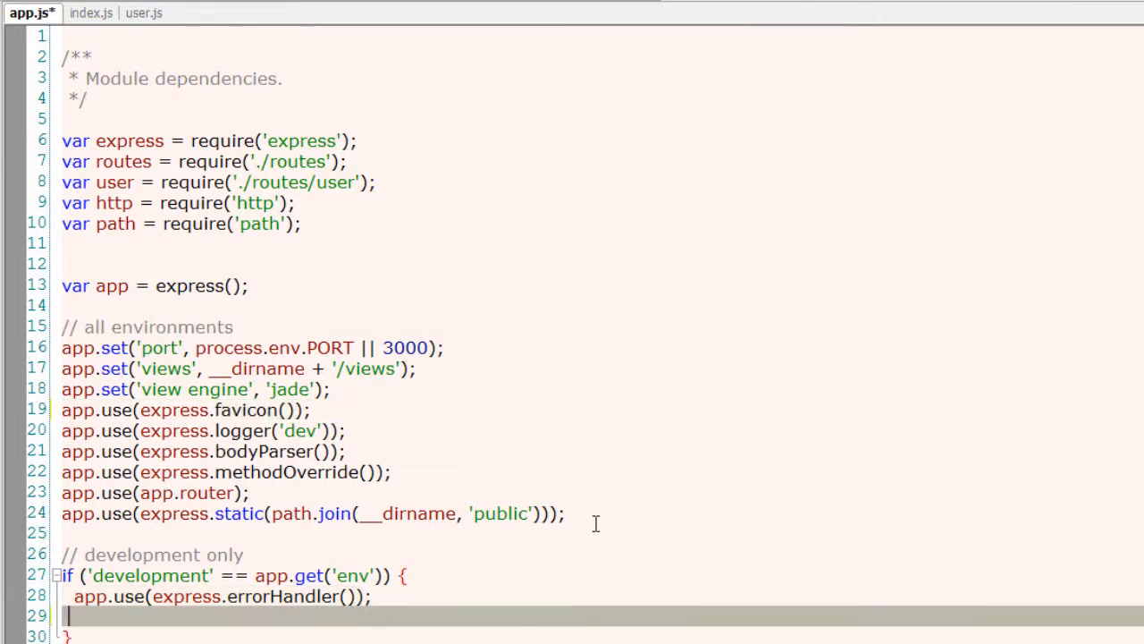
# Step: Add app.set('view cache', true); to the development block, then delete the view cache lines
pyautogui.write("app.set('view cache', true);")
pyautogui.write("app.enable('view cache');")
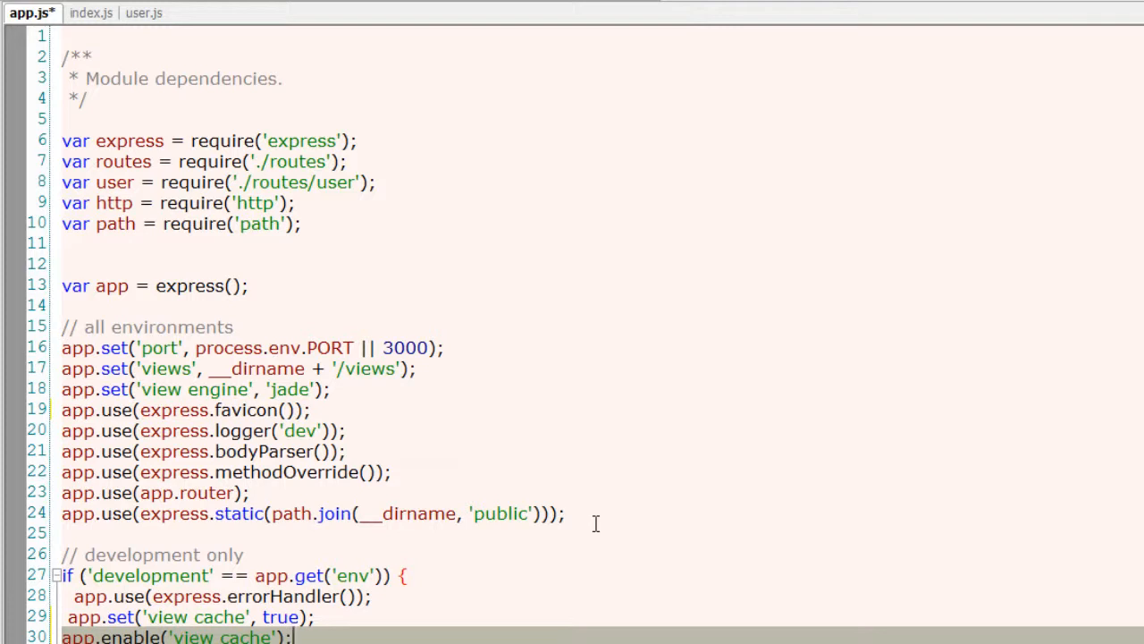
pyautogui.moveTo(143, 575)
pyautogui.write('//')
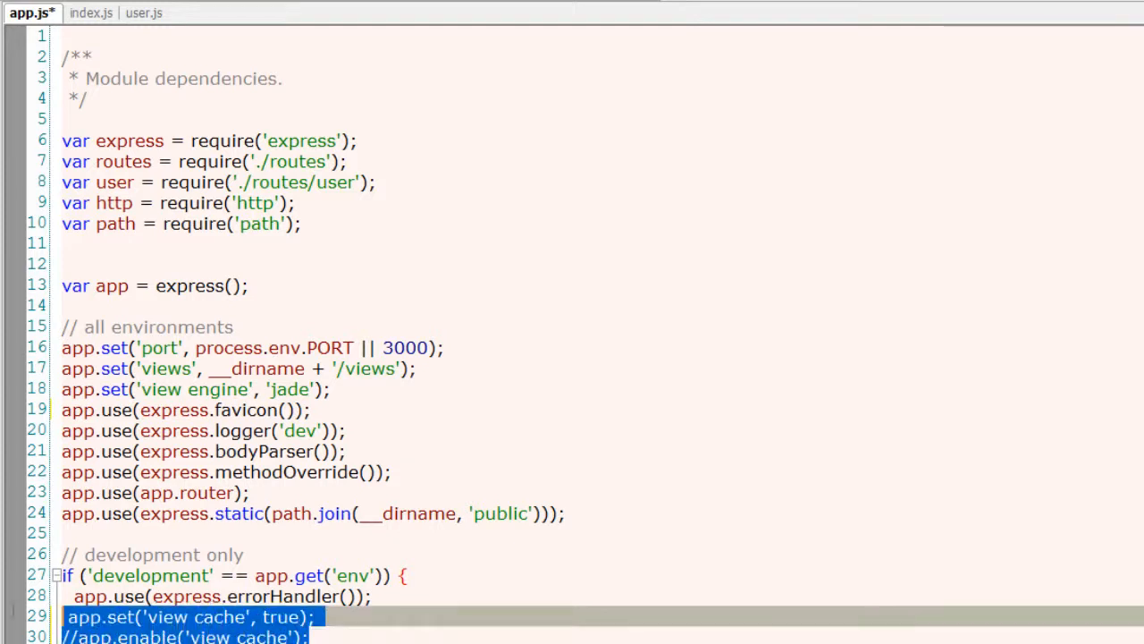
pyautogui.press('Delete')
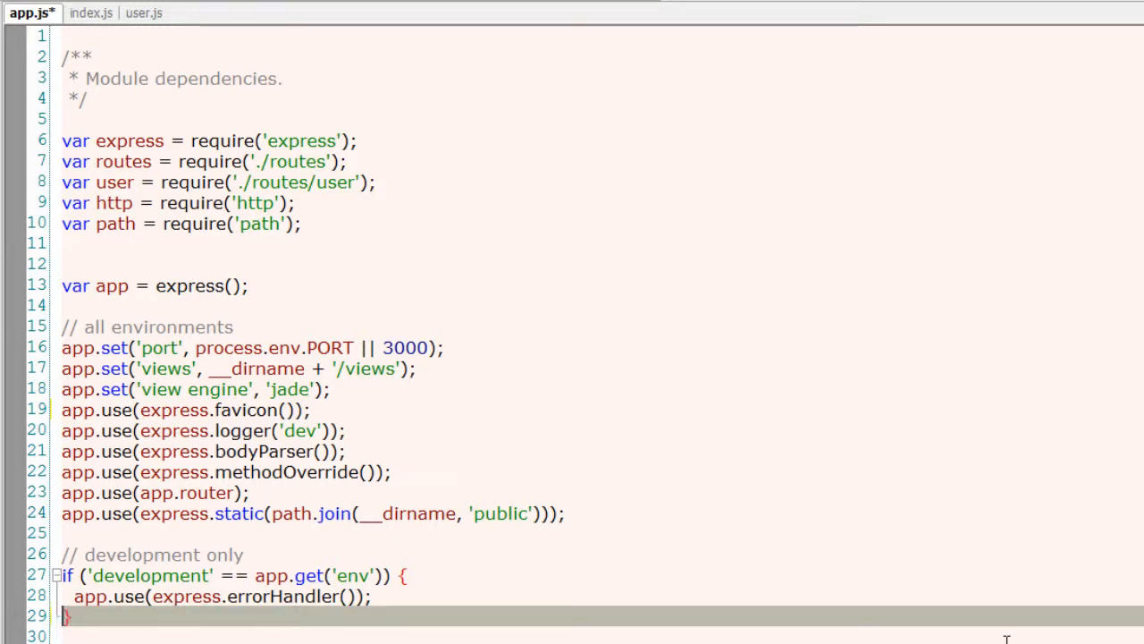